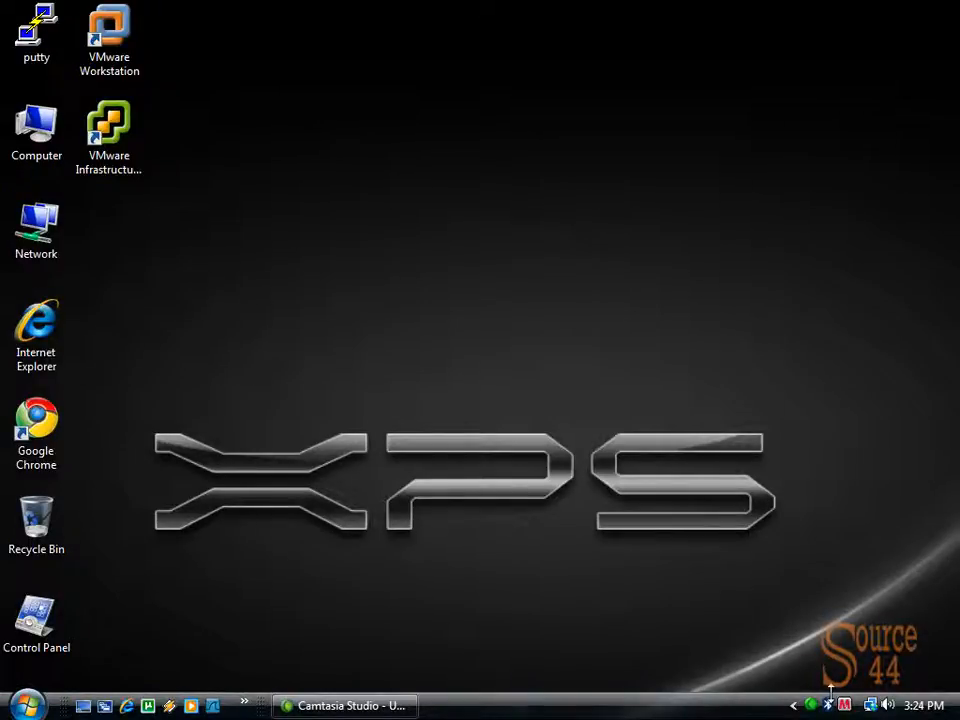
Step: Launch Control Panel from the desktop and bring up the Bluetooth Devices settings window
{"action": "left_click", "coordinate": [36, 615]}
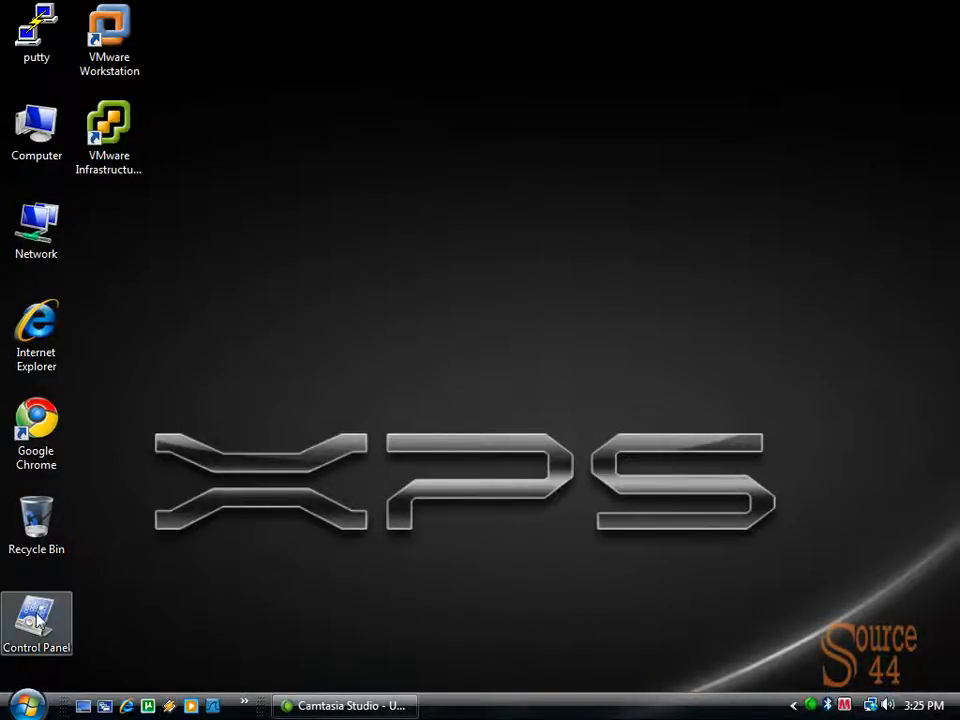
{"action": "double_click", "coordinate": [36, 623]}
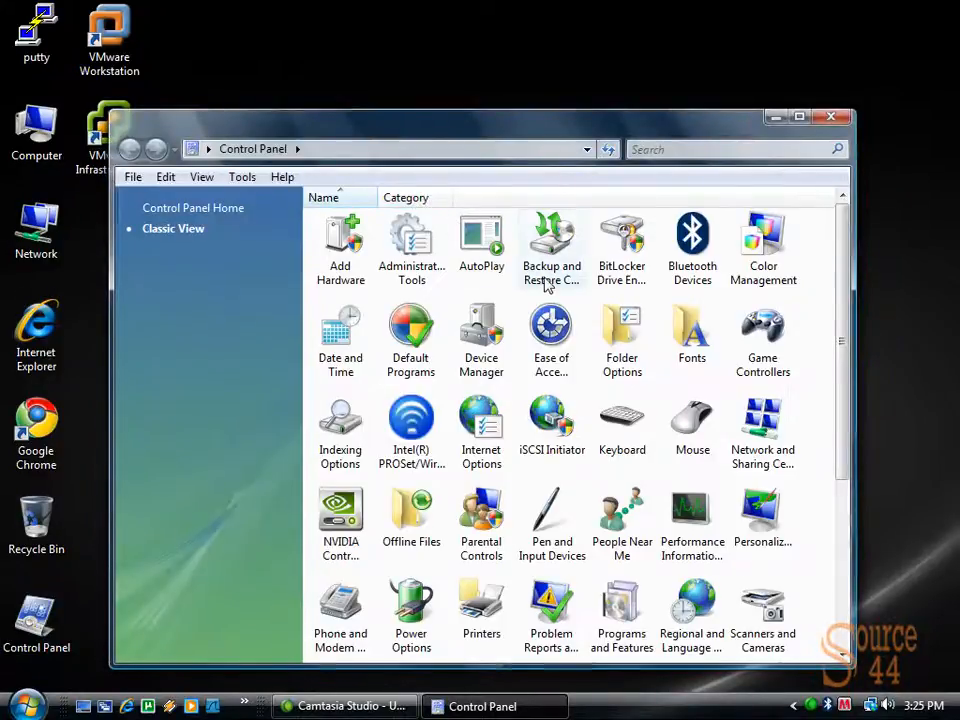
{"action": "double_click", "coordinate": [692, 240]}
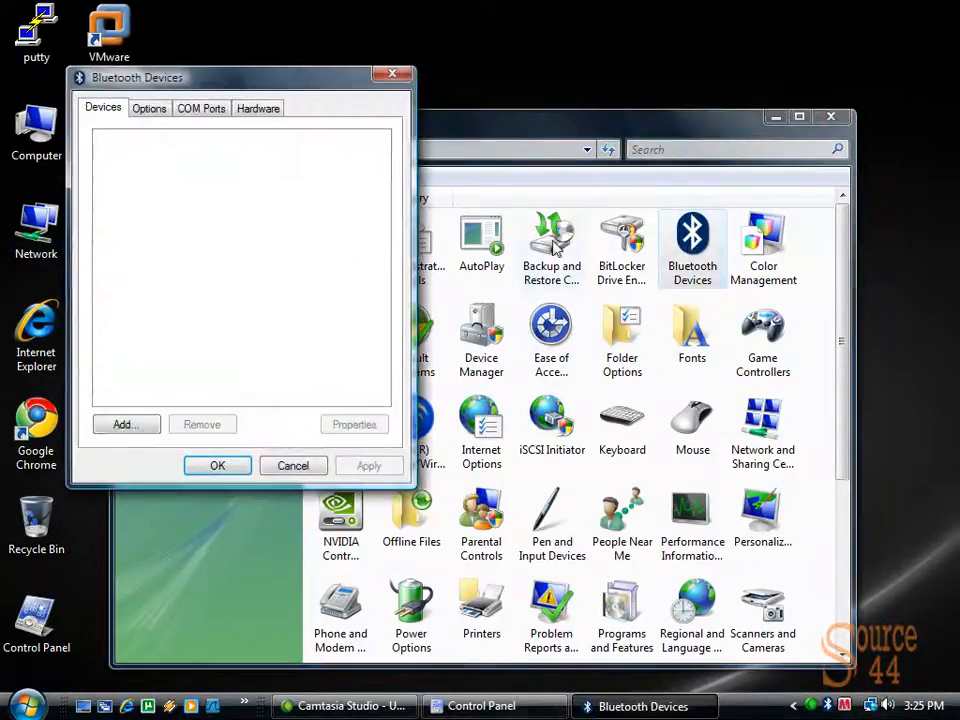
Step: Add a new Bluetooth device: mark the phone as ready to be found, then choose 'Jason' from the search results
{"action": "left_click", "coordinate": [124, 424]}
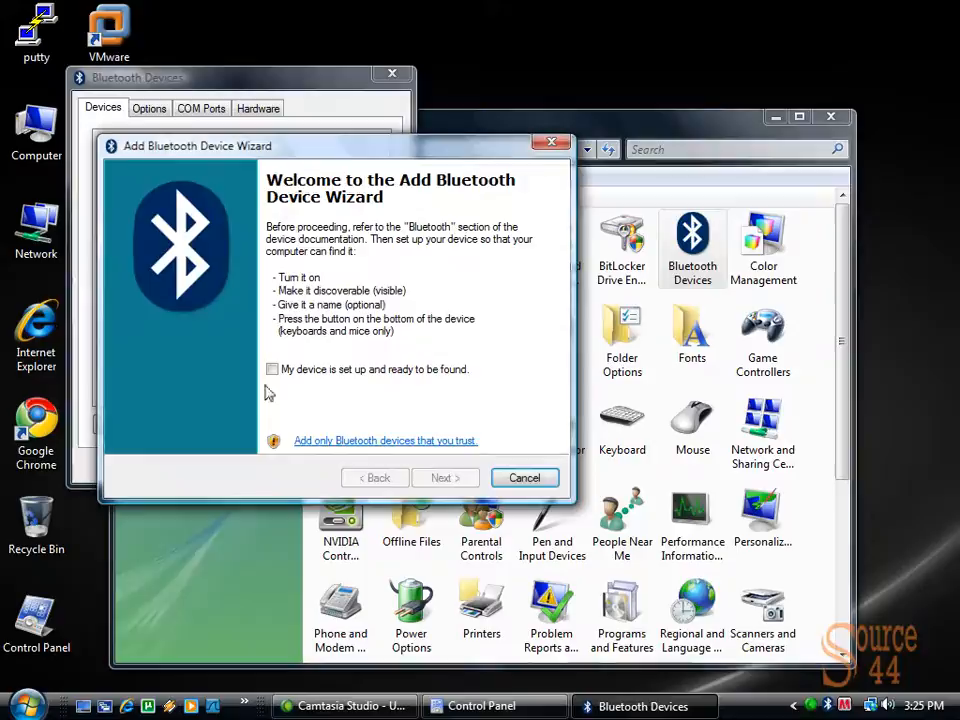
{"action": "left_click", "coordinate": [272, 369]}
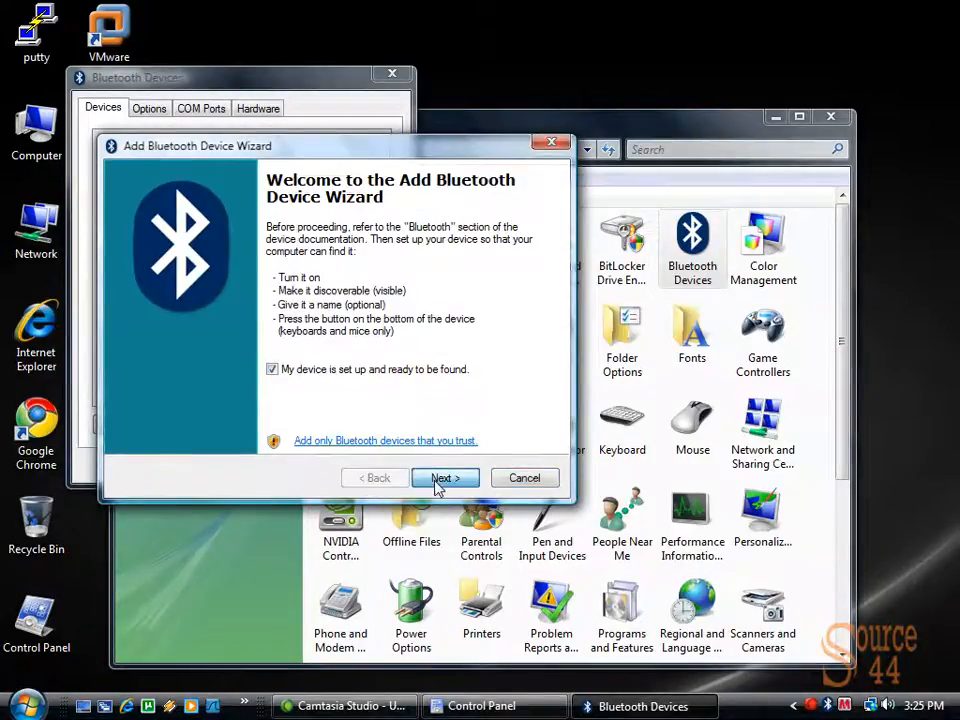
{"action": "left_click", "coordinate": [444, 477]}
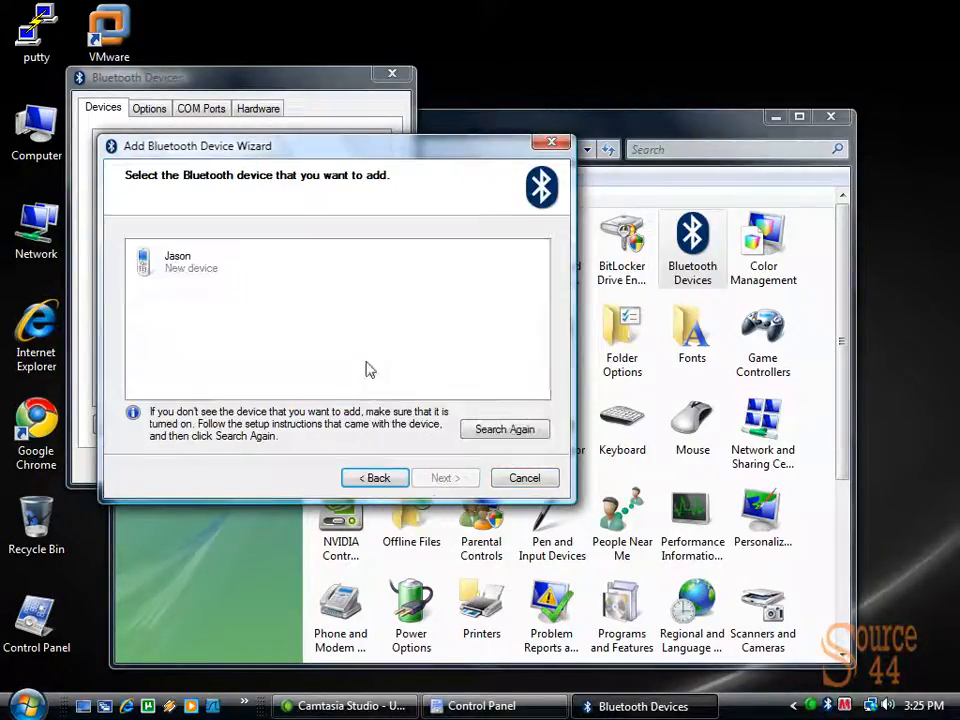
{"action": "mouse_move", "coordinate": [198, 288]}
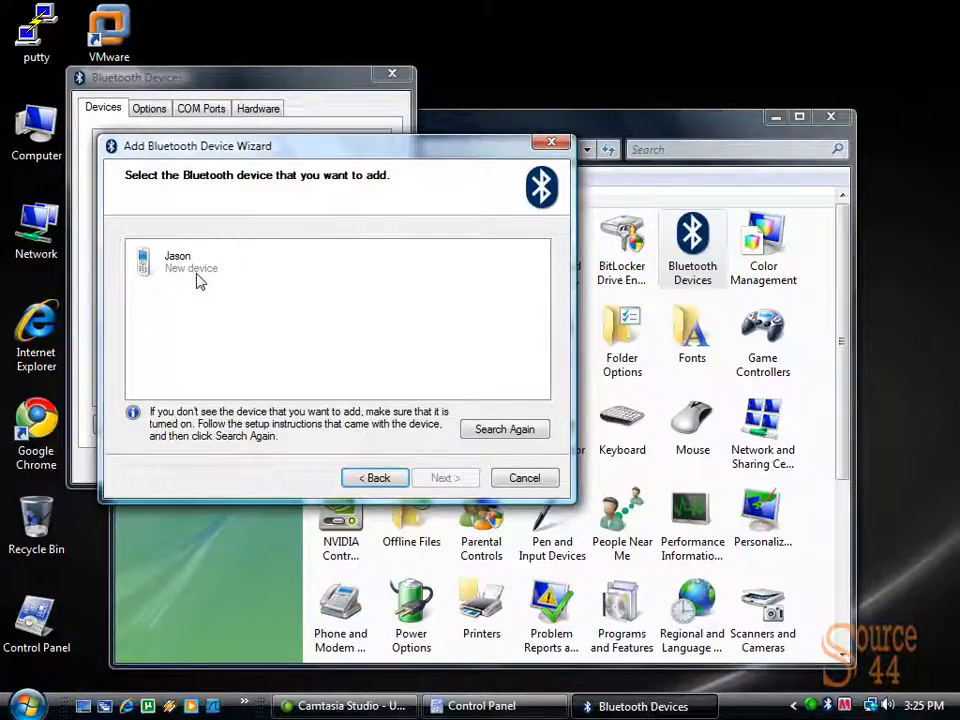
{"action": "left_click", "coordinate": [190, 262]}
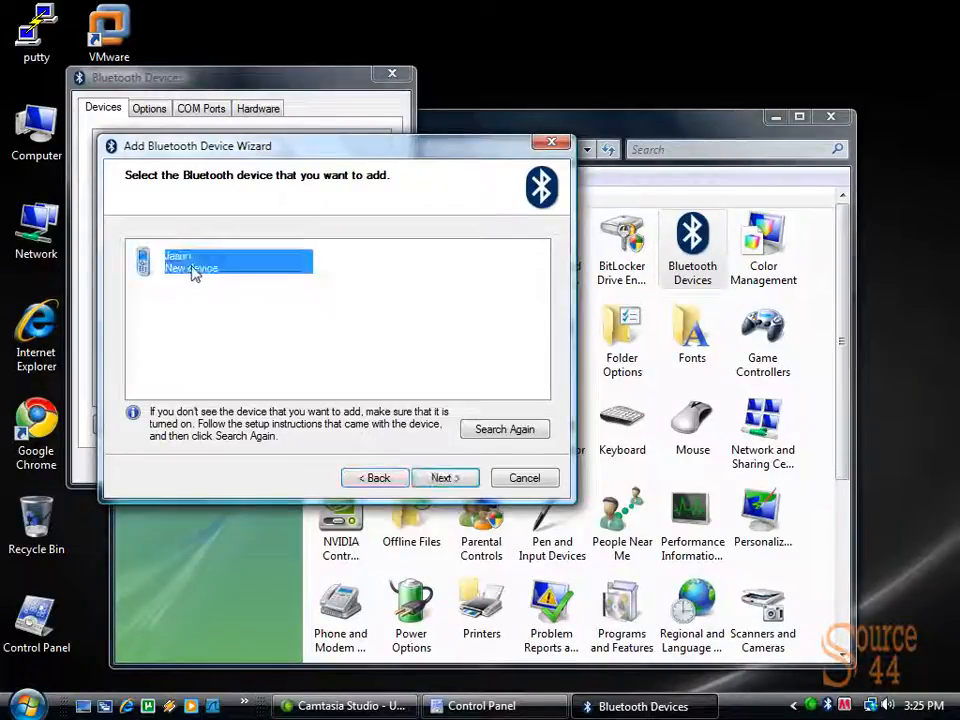
{"action": "left_click", "coordinate": [445, 477]}
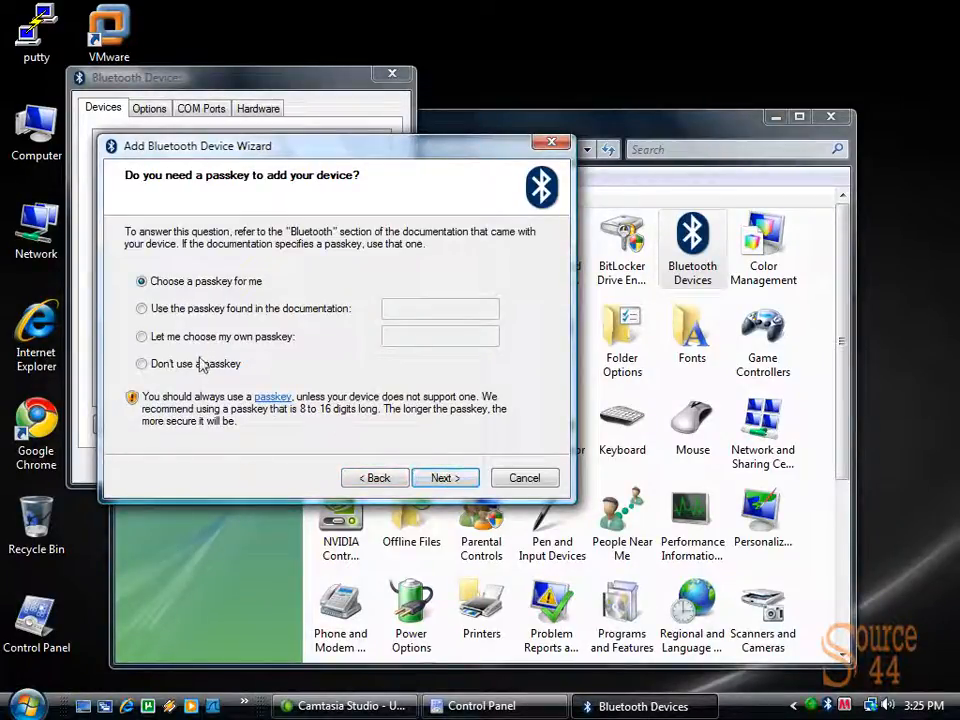
{"action": "left_click", "coordinate": [142, 336]}
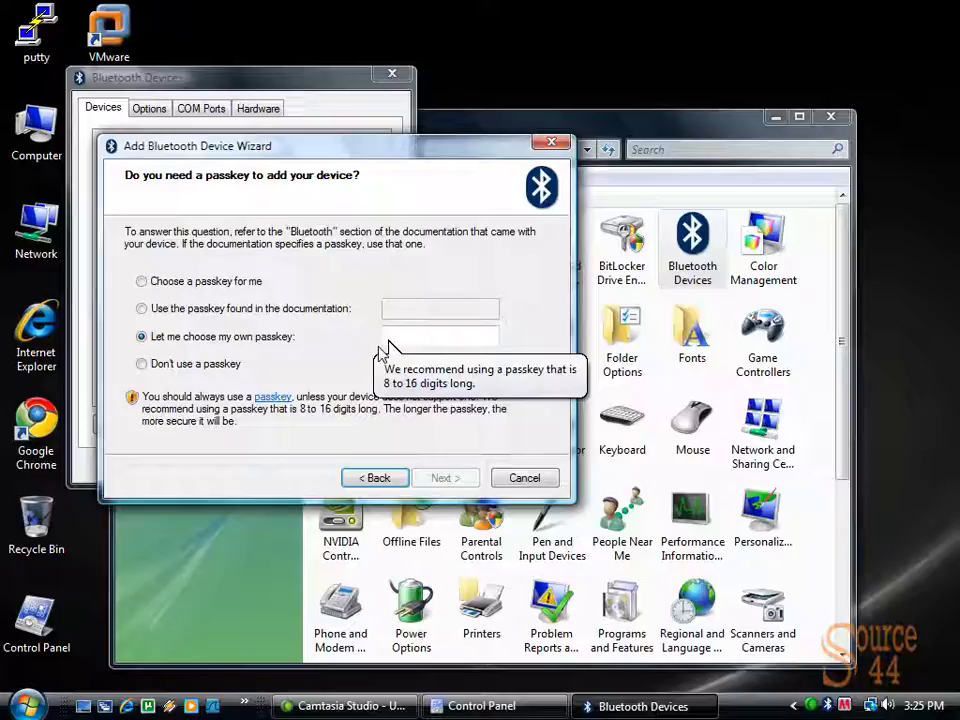
{"action": "left_click", "coordinate": [440, 336]}
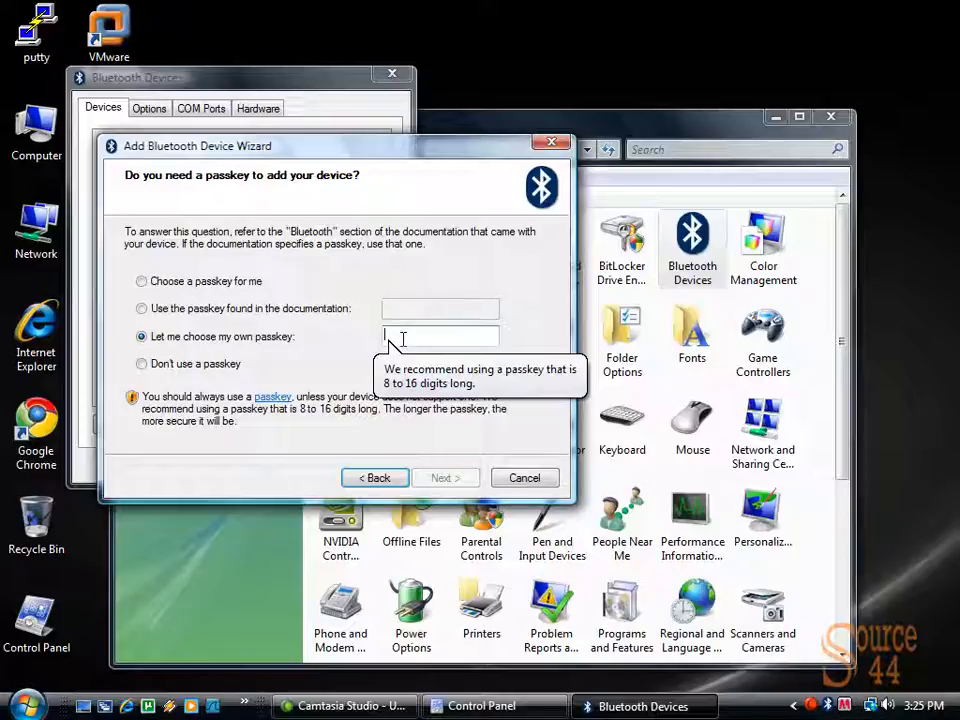
{"action": "type", "text": "11111"}
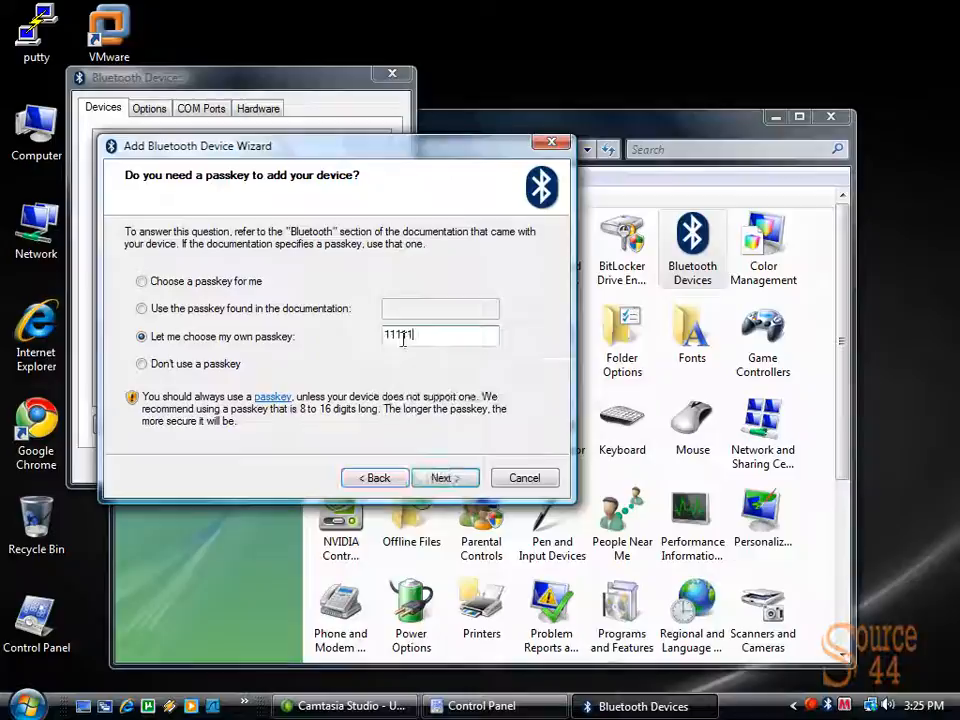
{"action": "left_click", "coordinate": [444, 477]}
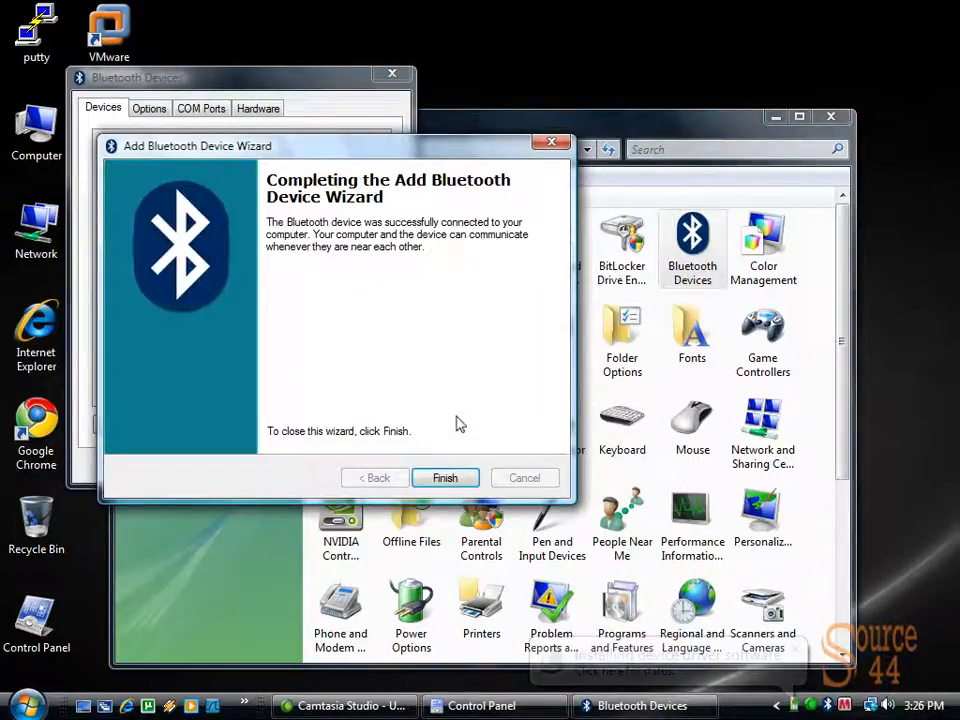
Step: Finish the wizard and view Jason's Properties Services list (Dial-up networking on COM3, Nokia OBEX PC Suite Services)
{"action": "left_click", "coordinate": [445, 477]}
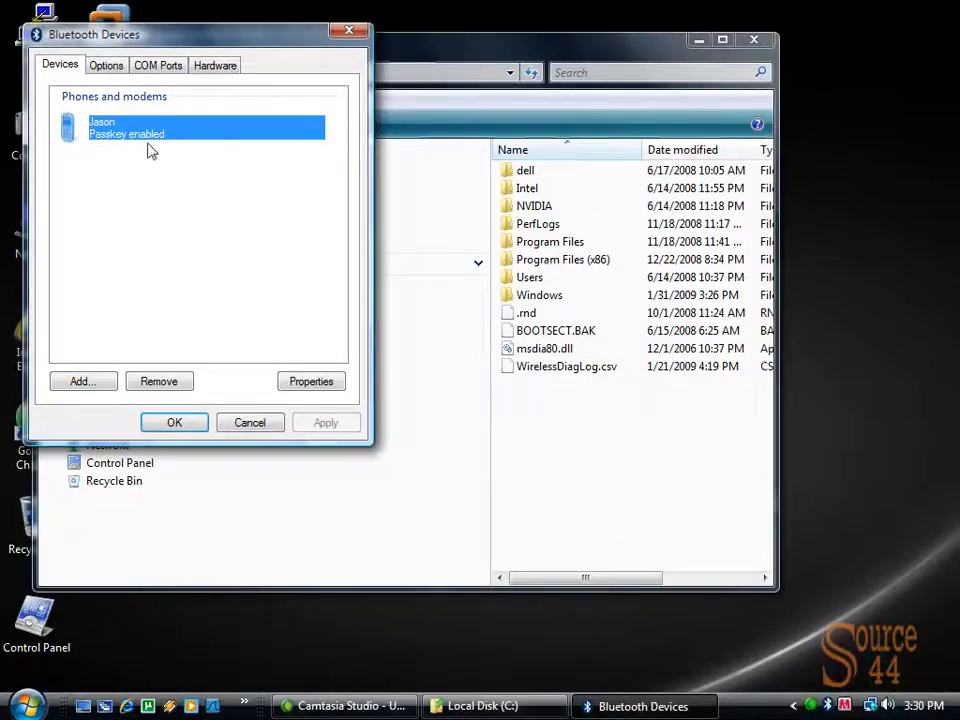
{"action": "left_click", "coordinate": [311, 381]}
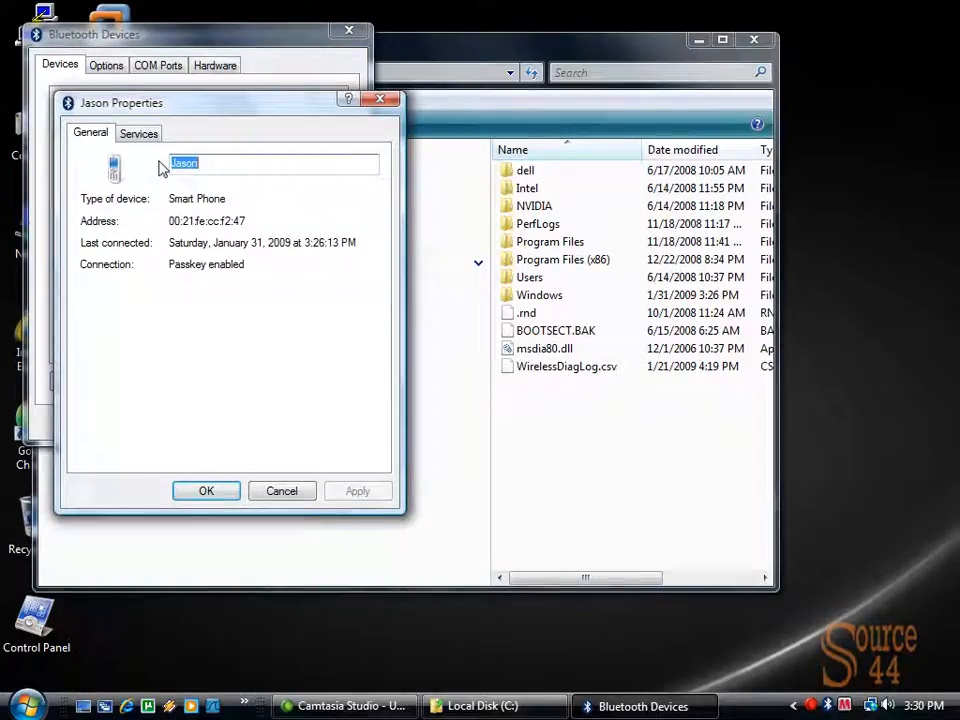
{"action": "mouse_move", "coordinate": [155, 160]}
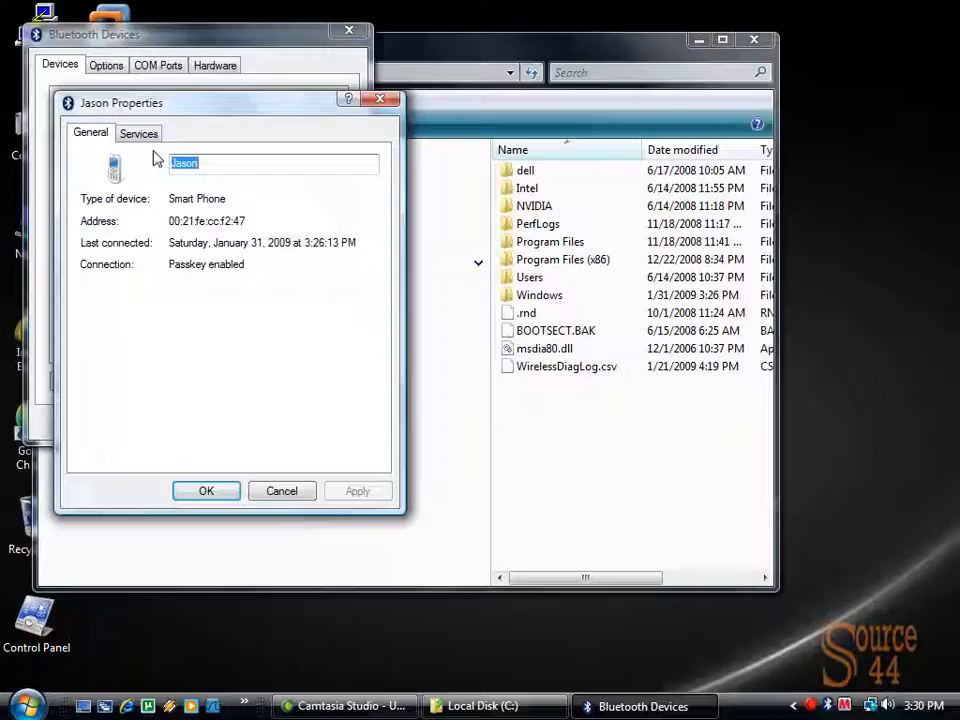
{"action": "left_click", "coordinate": [138, 133]}
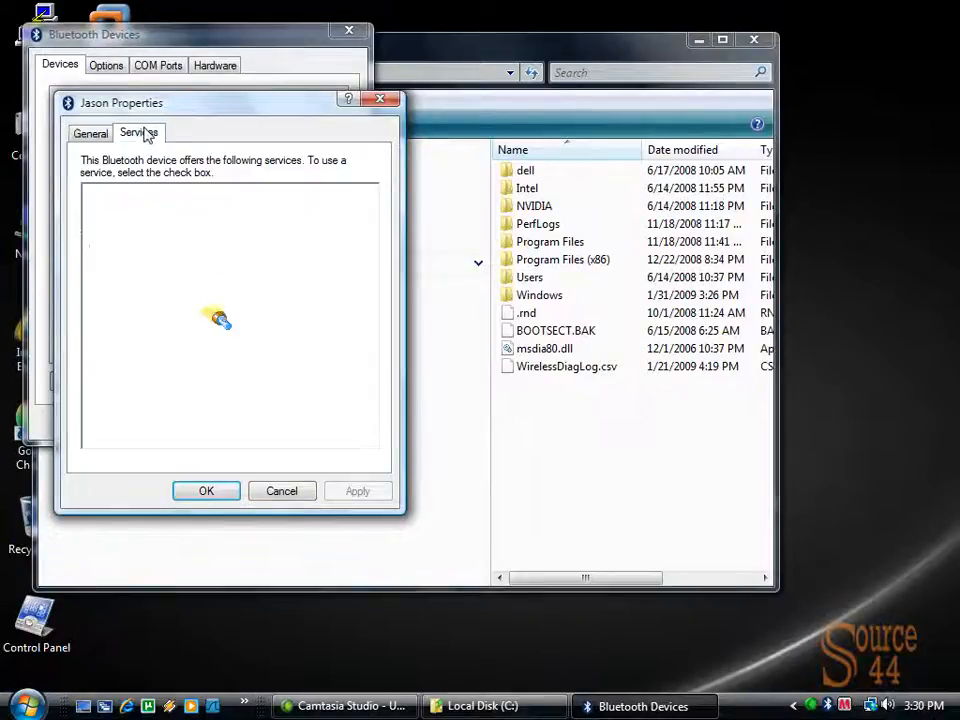
{"action": "left_click", "coordinate": [138, 132]}
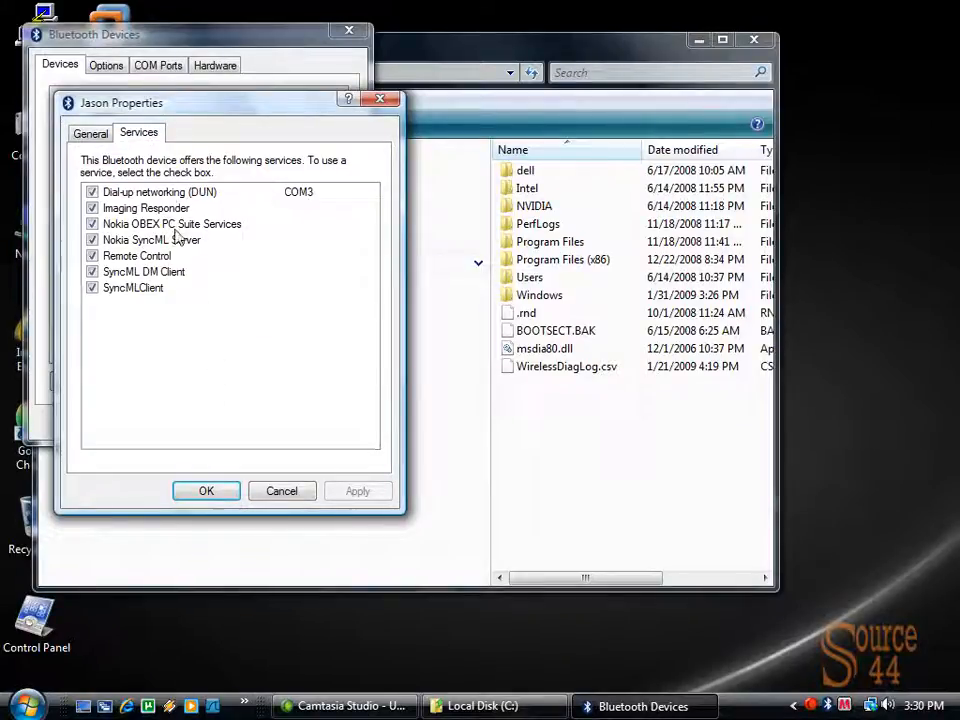